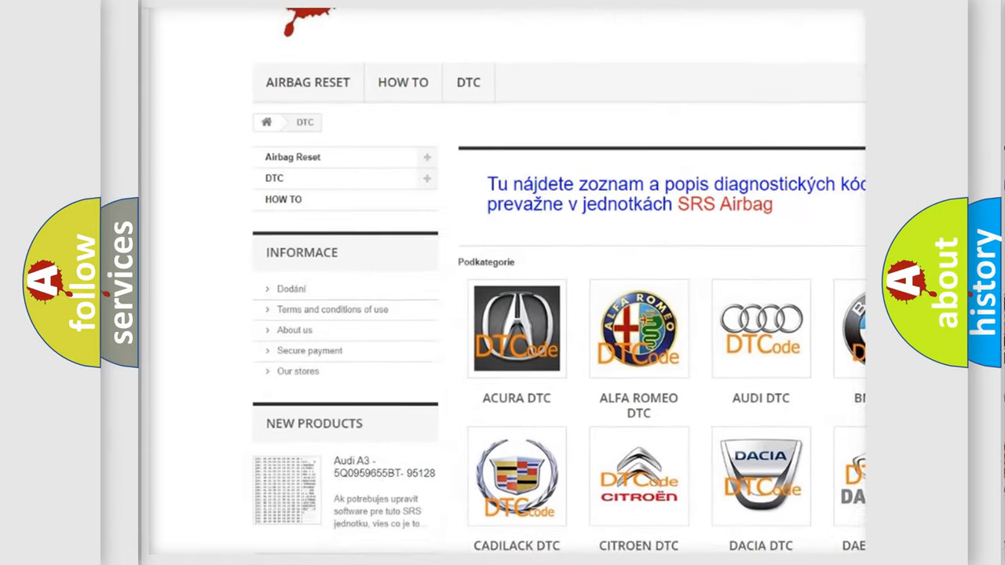
{"action": "scroll", "scroll_direction": "down", "scroll_amount": 3}
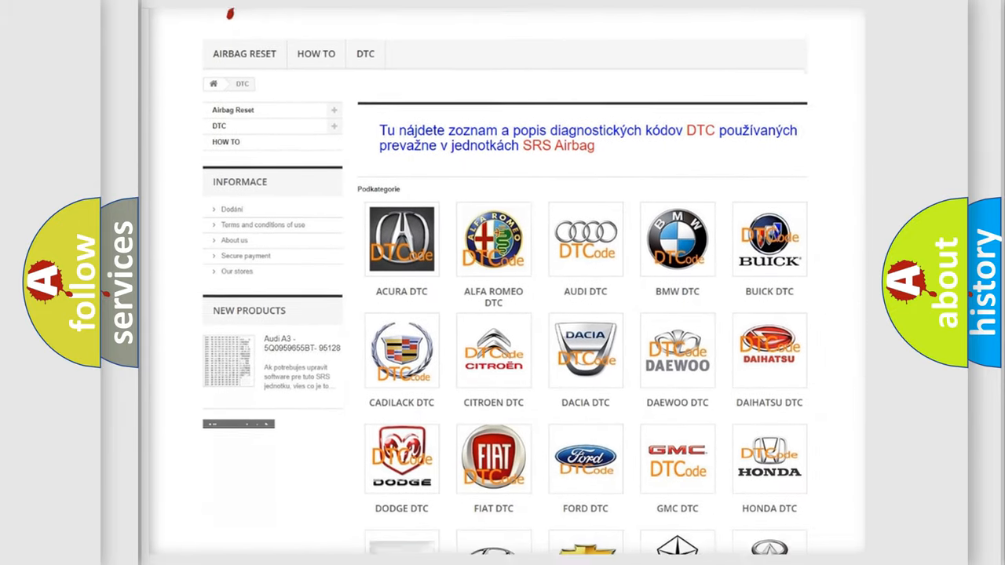
{"action": "scroll", "scroll_direction": "down", "scroll_amount": 3}
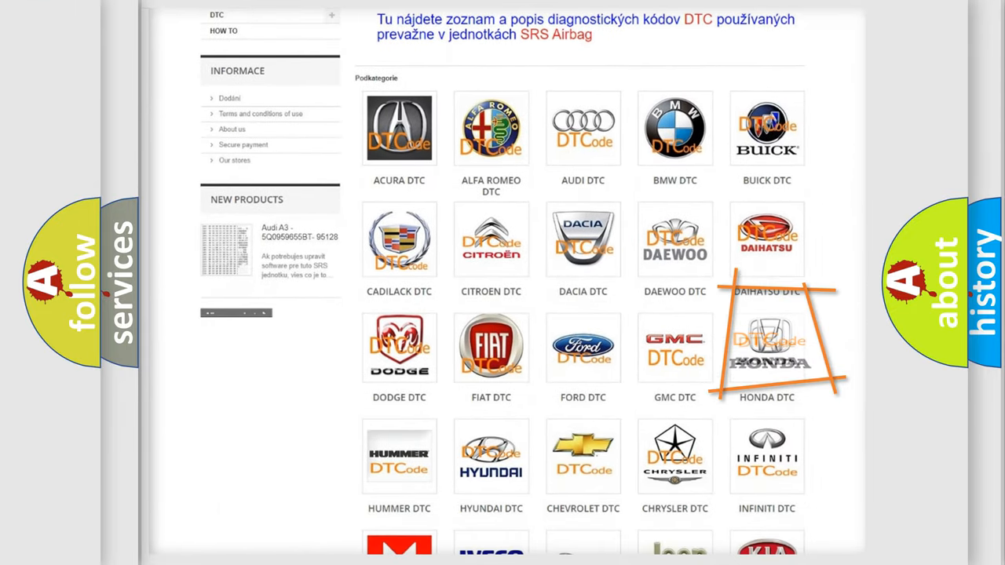